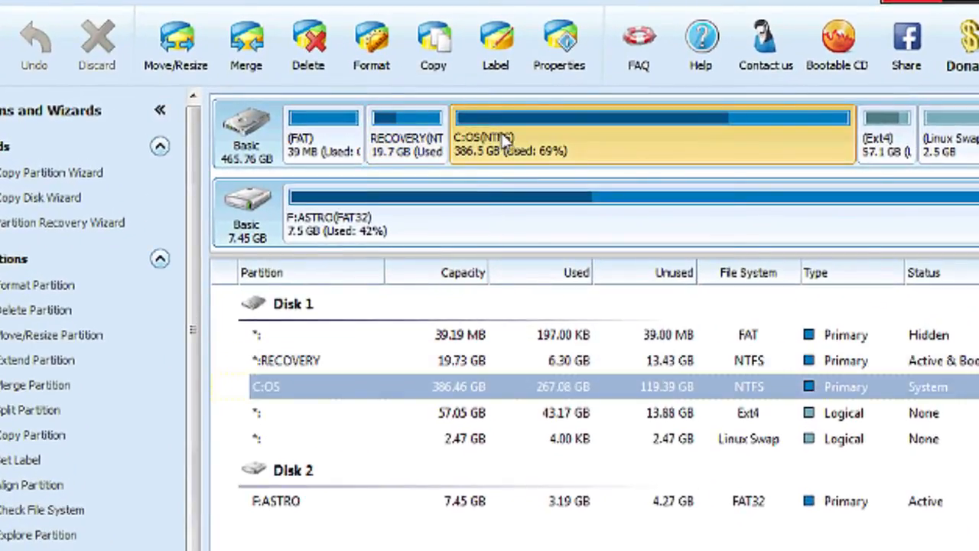
mouse_move(551, 141)
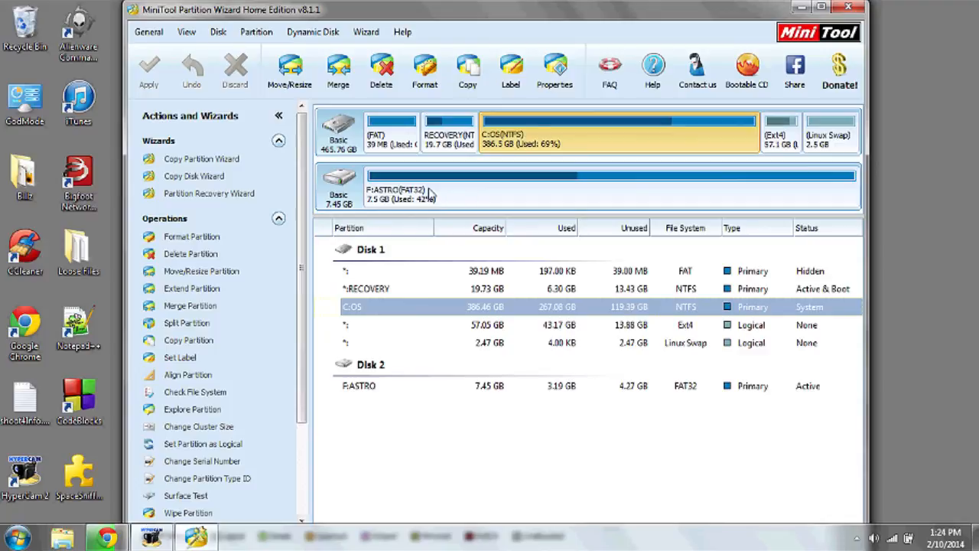
click(391, 131)
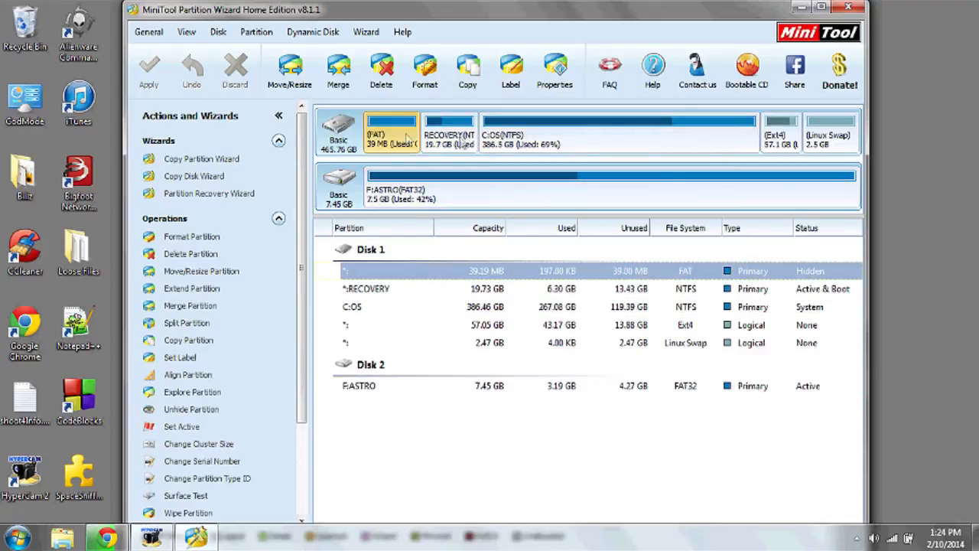
click(619, 132)
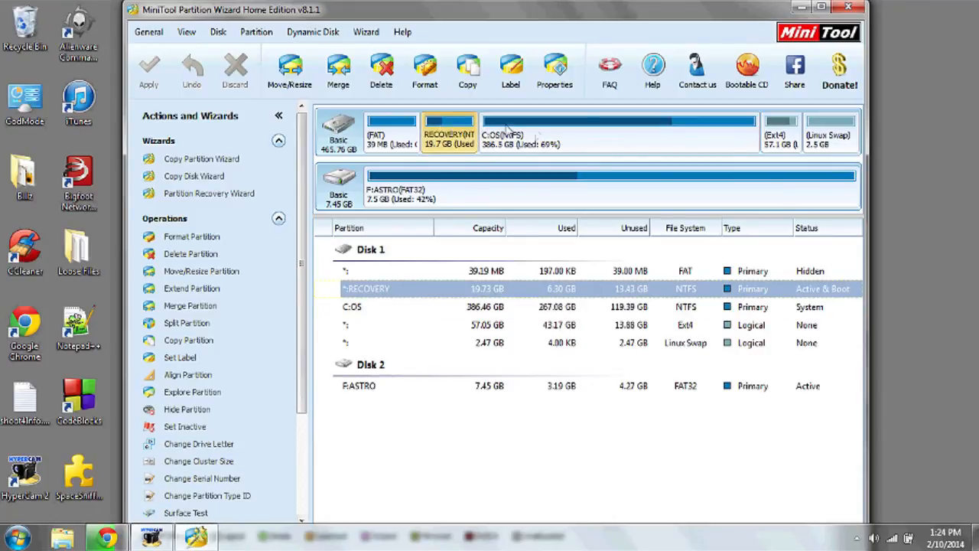
click(612, 131)
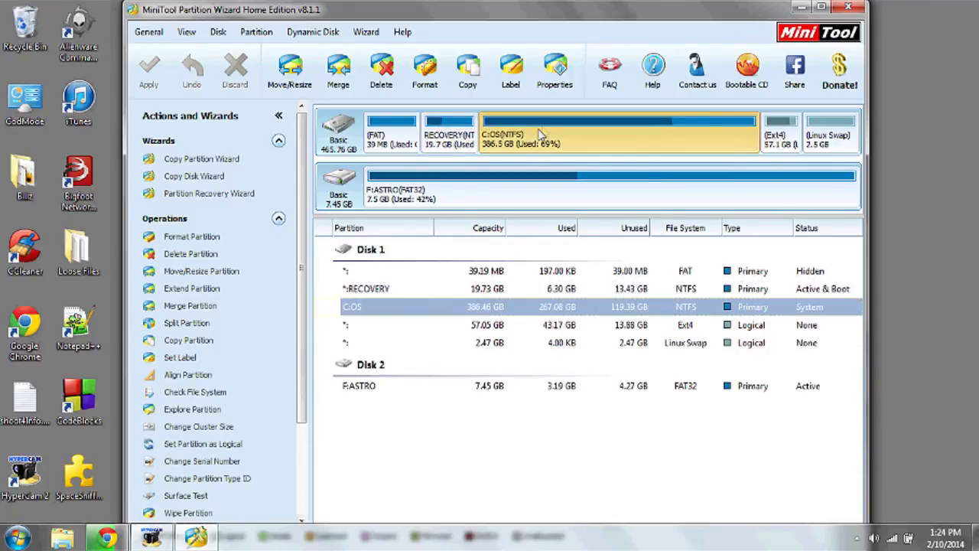
mouse_move(544, 139)
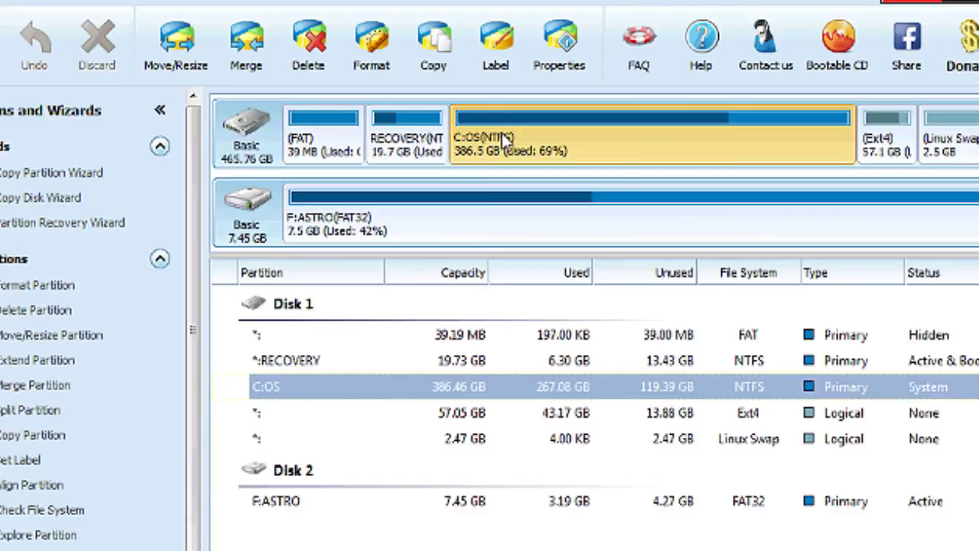
mouse_move(554, 141)
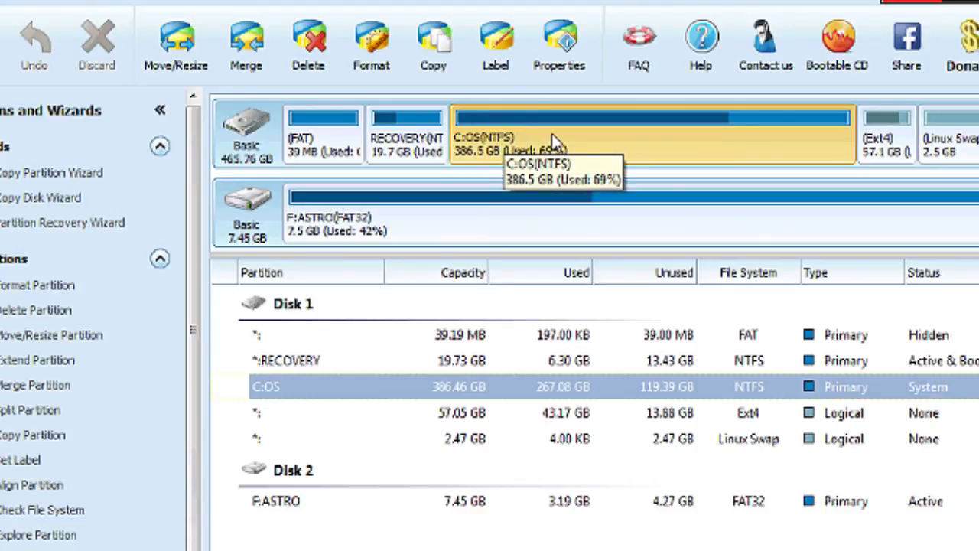
mouse_move(309, 46)
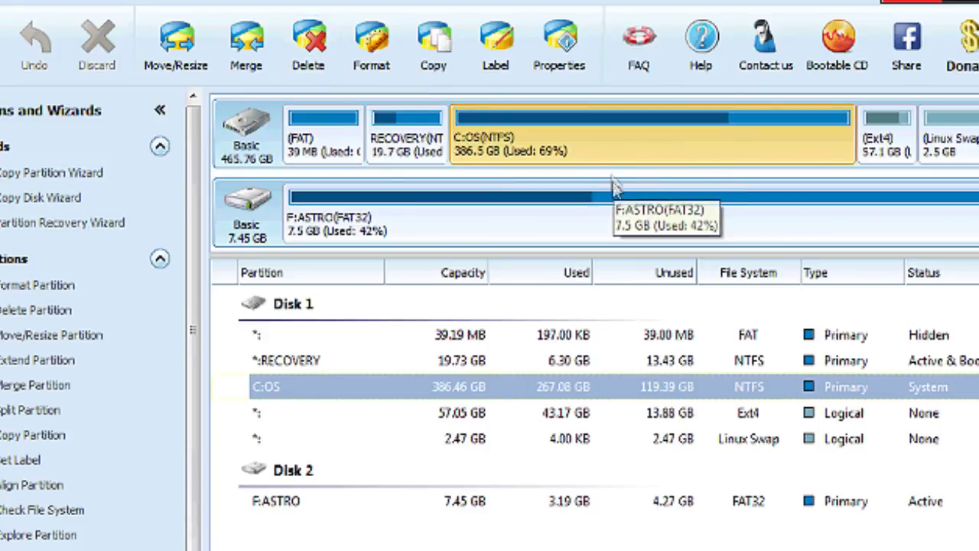
mouse_move(612, 218)
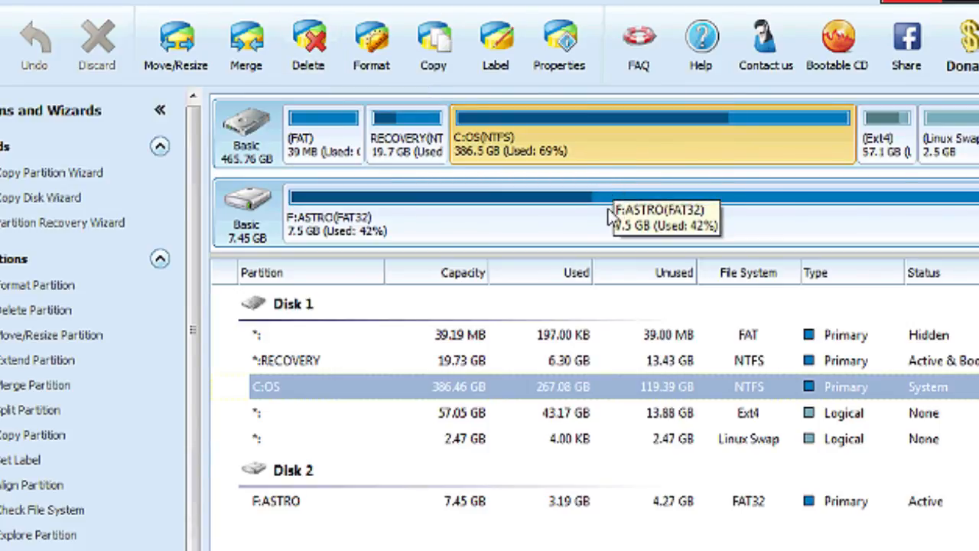